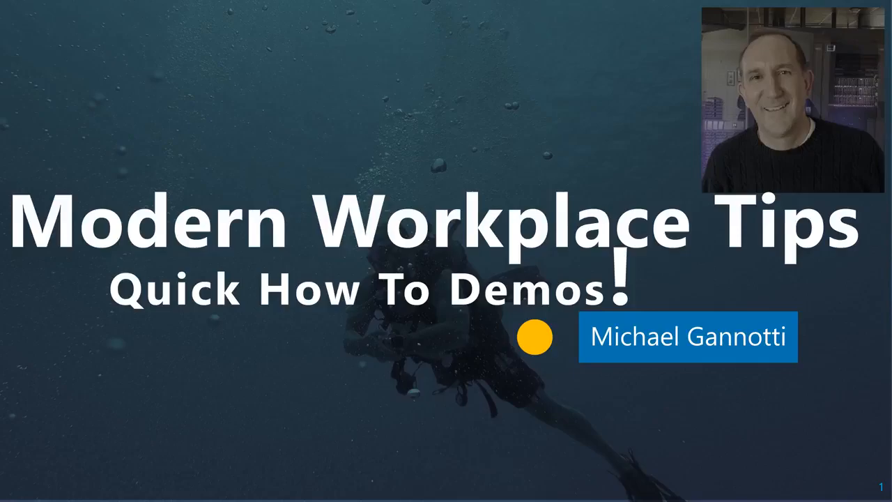
- Advance past the Modern Workplace Tips title slide to the Admin center home page
{"action": "key", "text": "Right"}
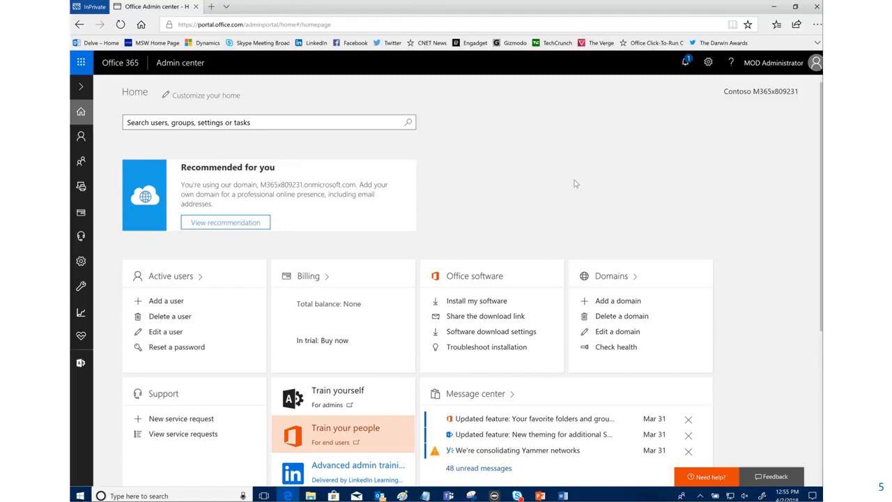
{"action": "scroll", "scroll_direction": "down", "scroll_amount": 3}
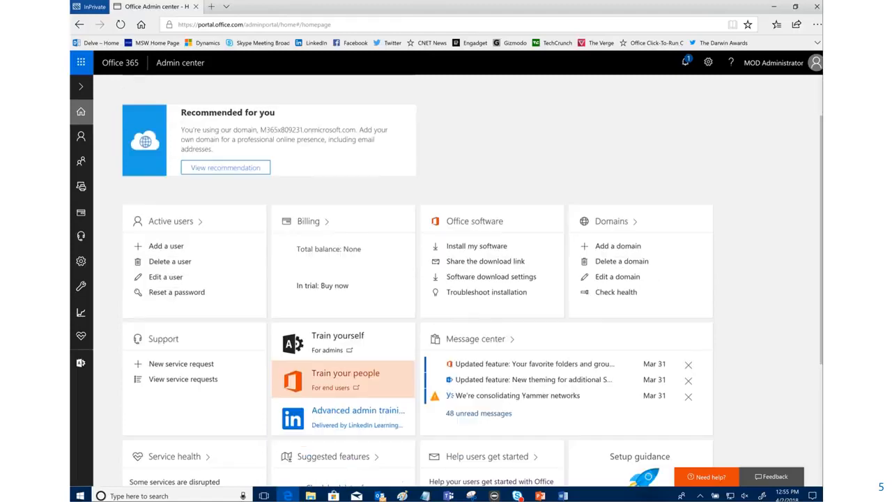
{"action": "scroll", "scroll_direction": "down", "scroll_amount": 3}
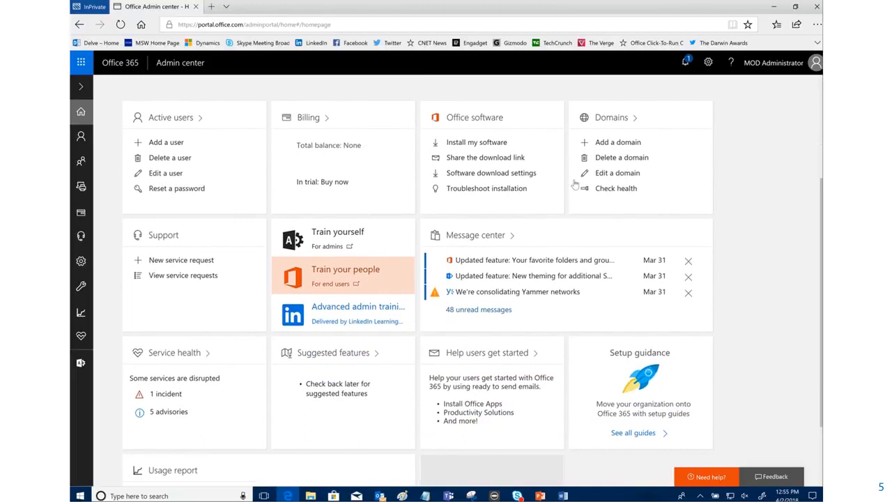
{"action": "scroll", "scroll_direction": "down", "scroll_amount": 3}
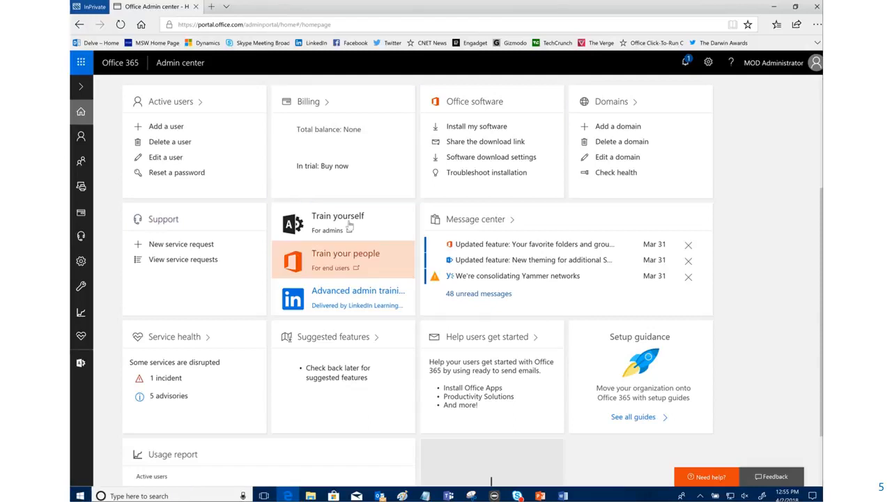
{"action": "mouse_move", "coordinate": [372, 266]}
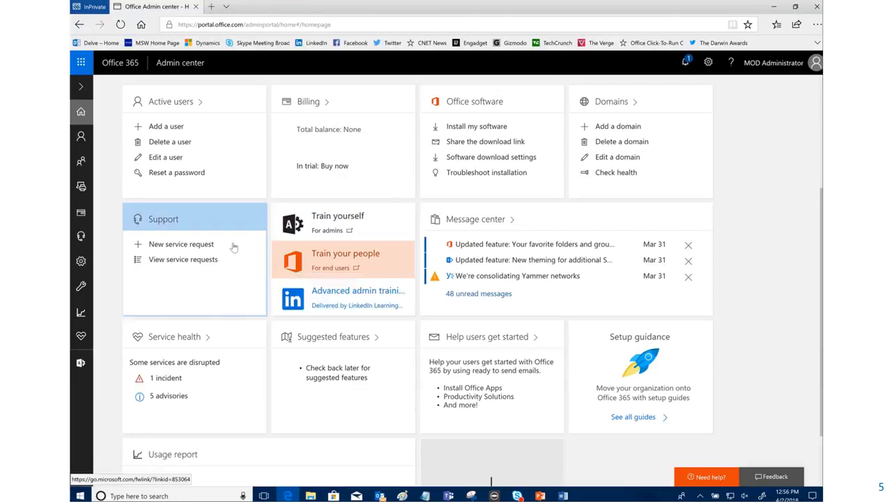
{"action": "mouse_move", "coordinate": [486, 343]}
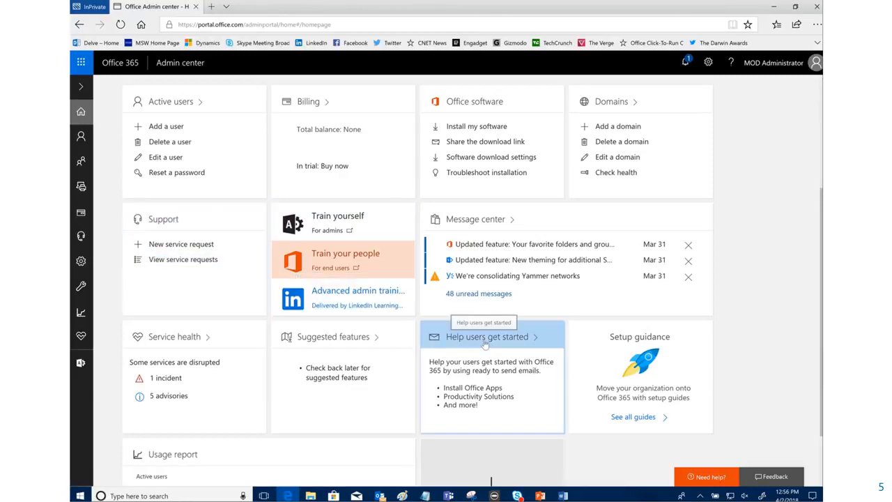
{"action": "mouse_move", "coordinate": [485, 346]}
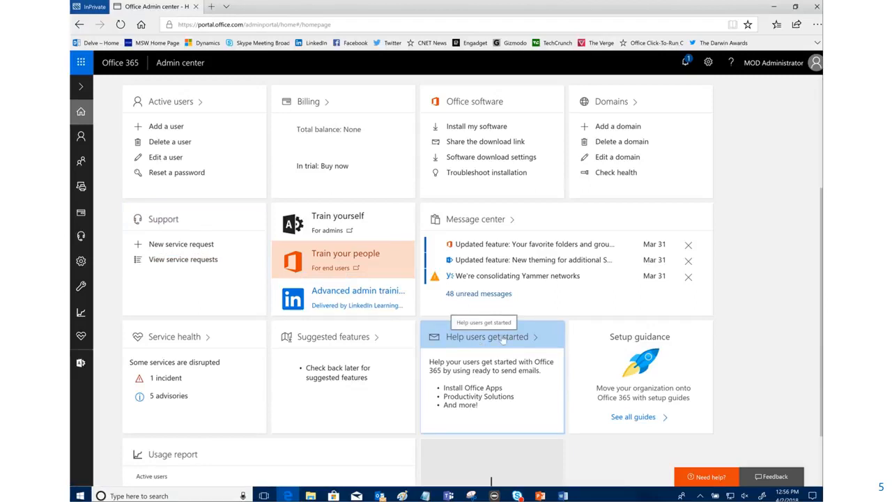
{"action": "mouse_move", "coordinate": [501, 336]}
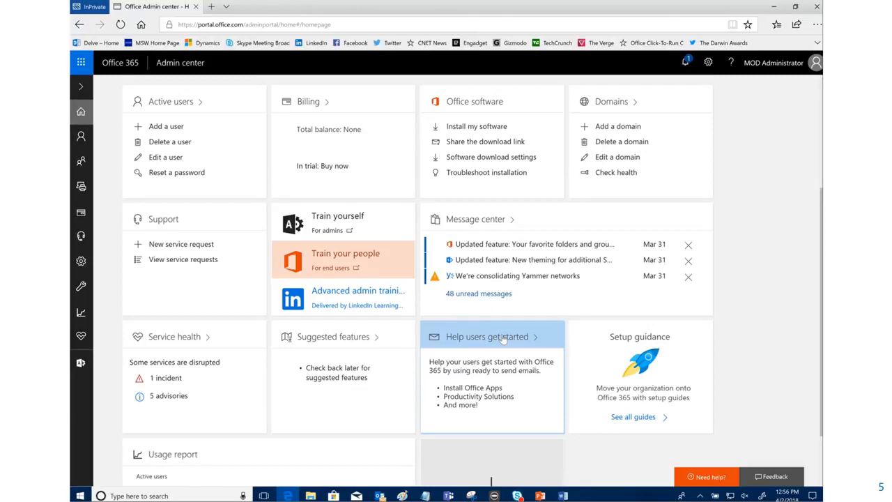
- Open the Help users get started card to reach the Send helpful information page
{"action": "left_click", "coordinate": [485, 336]}
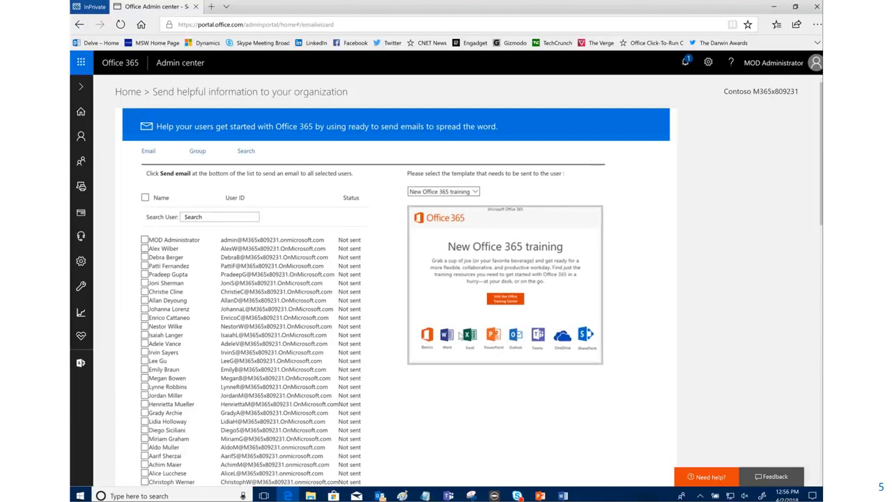
{"action": "mouse_move", "coordinate": [199, 324]}
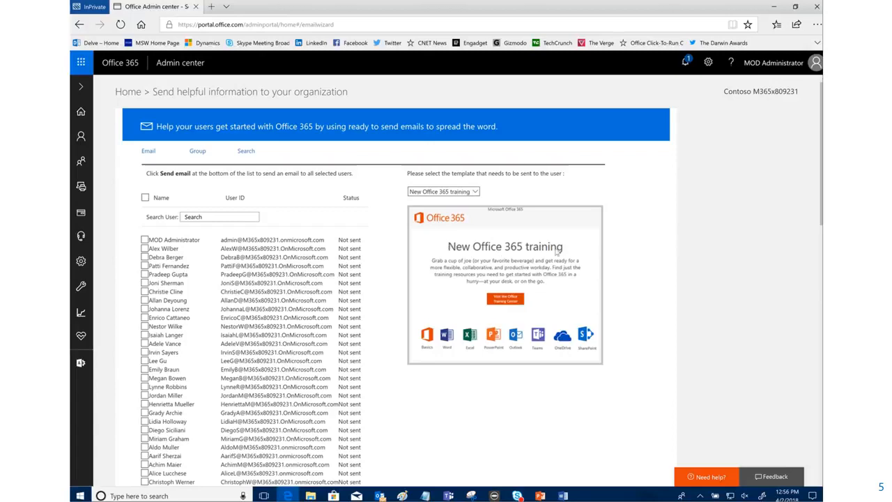
{"action": "mouse_move", "coordinate": [529, 311]}
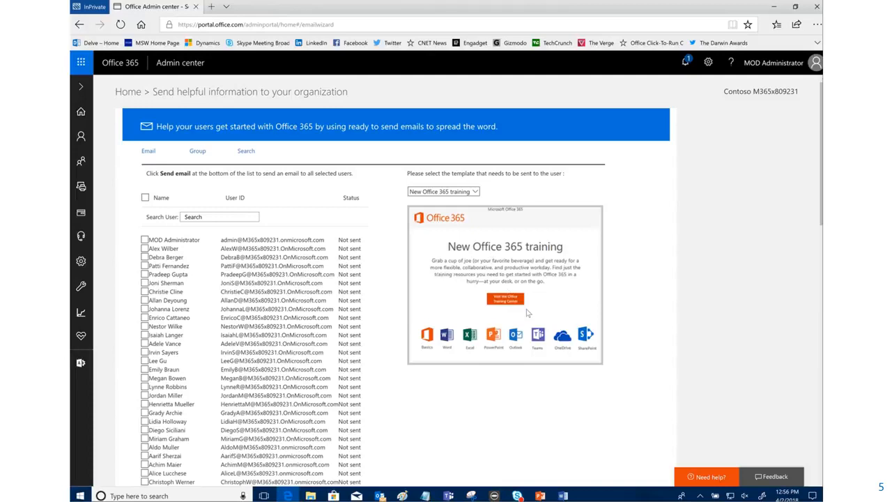
{"action": "mouse_move", "coordinate": [587, 335]}
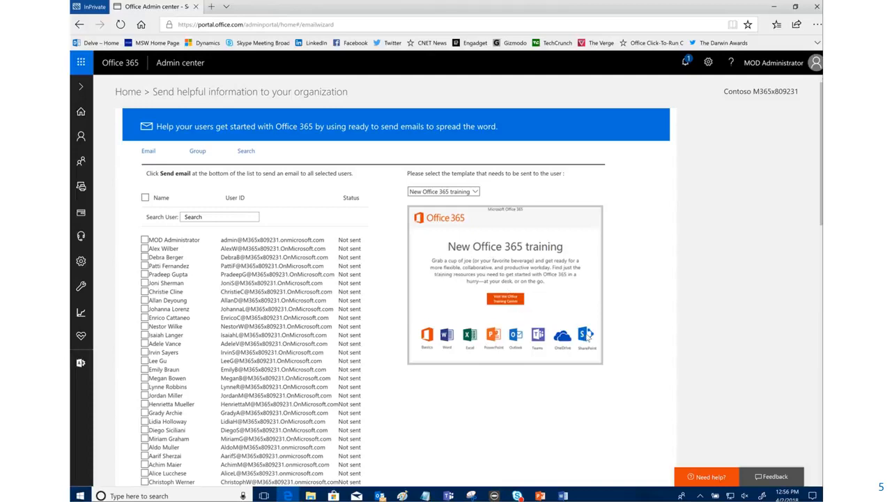
{"action": "mouse_move", "coordinate": [412, 245]}
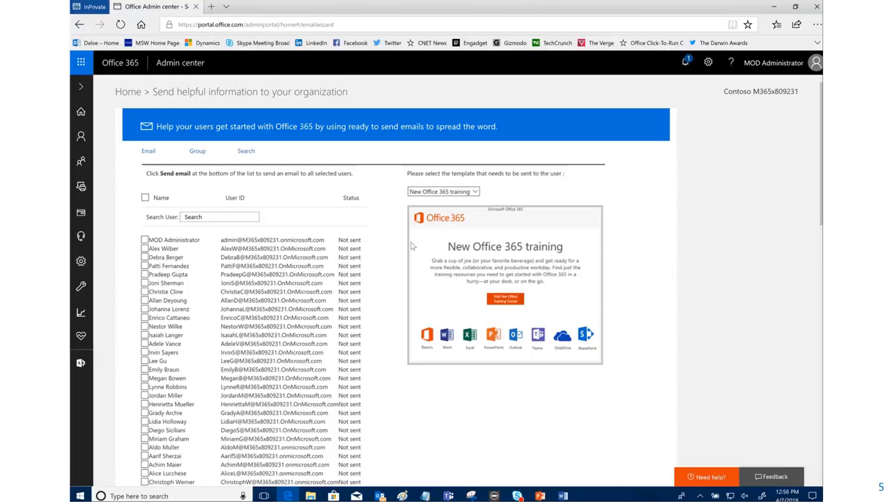
{"action": "mouse_move", "coordinate": [571, 282]}
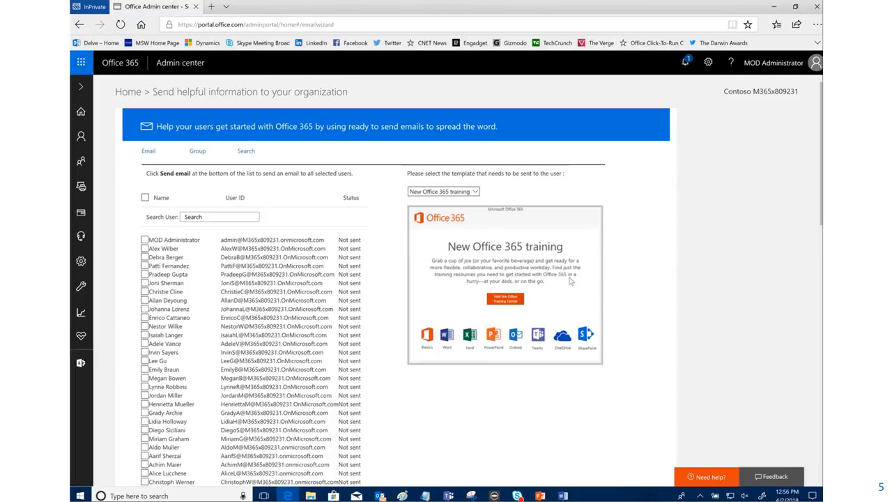
{"action": "mouse_move", "coordinate": [450, 276]}
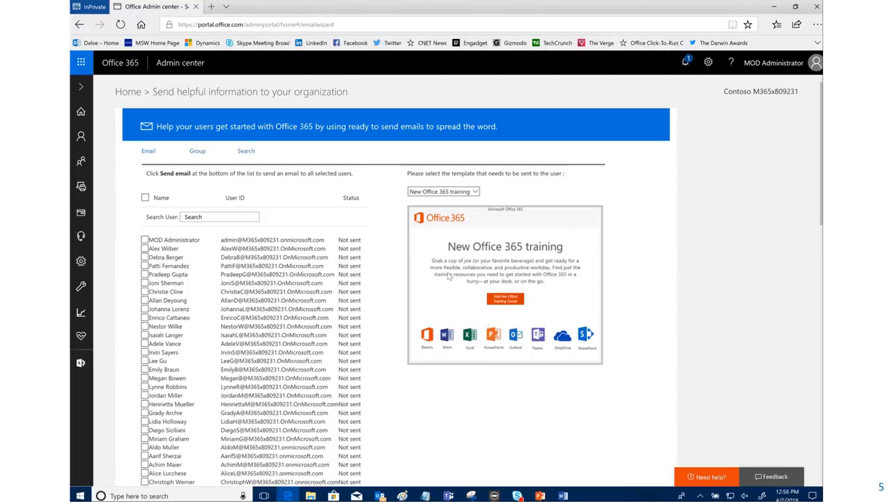
{"action": "mouse_move", "coordinate": [426, 305]}
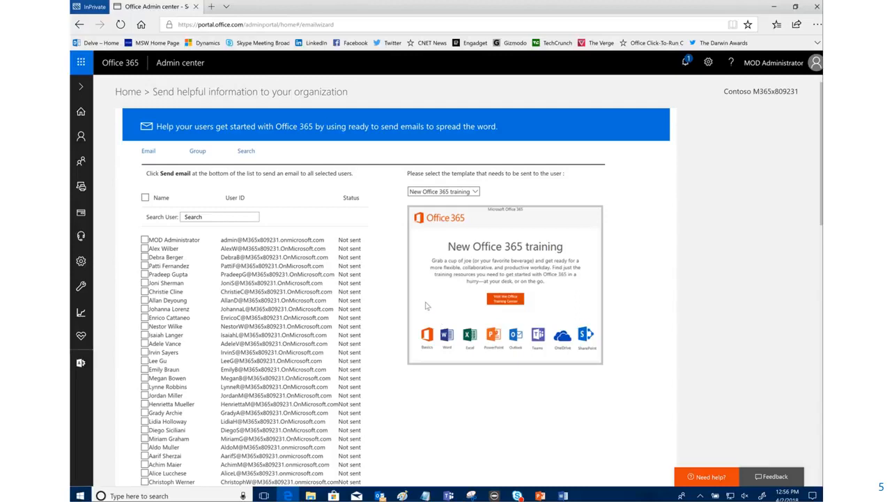
{"action": "mouse_move", "coordinate": [480, 193]}
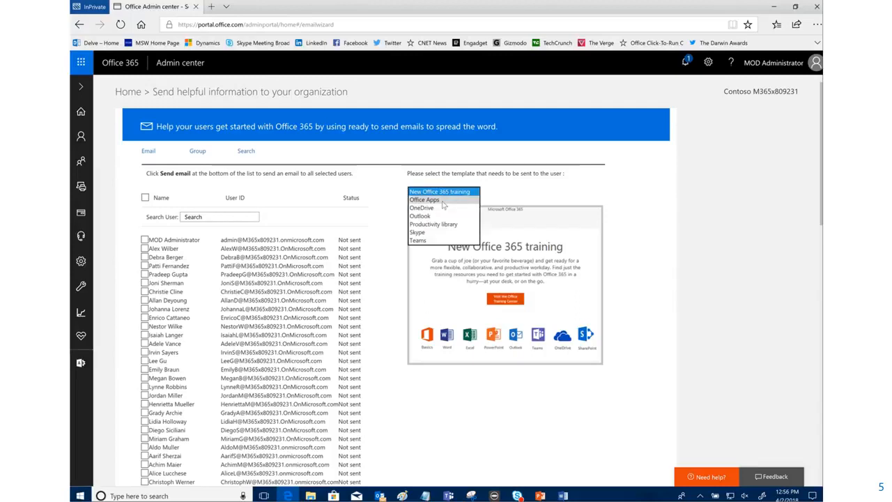
- Preview the Office Apps and Productivity library templates, then choose Teams and view its email
{"action": "left_click", "coordinate": [425, 200]}
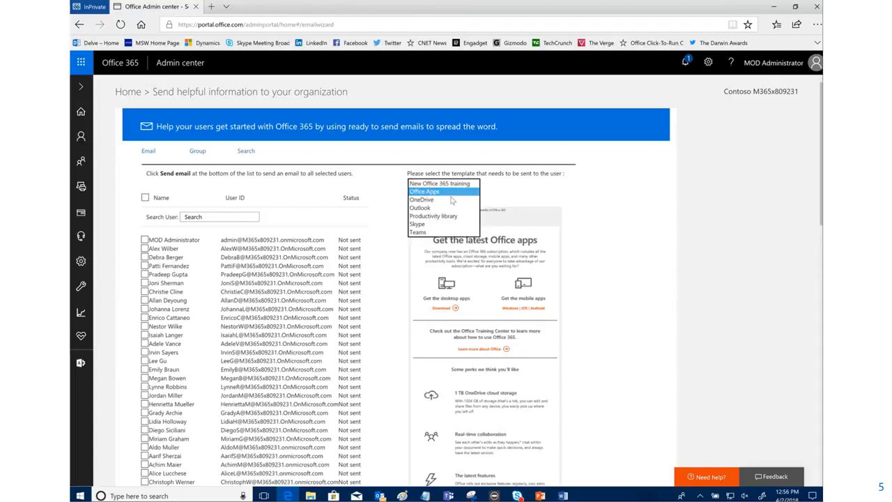
{"action": "left_click", "coordinate": [421, 200]}
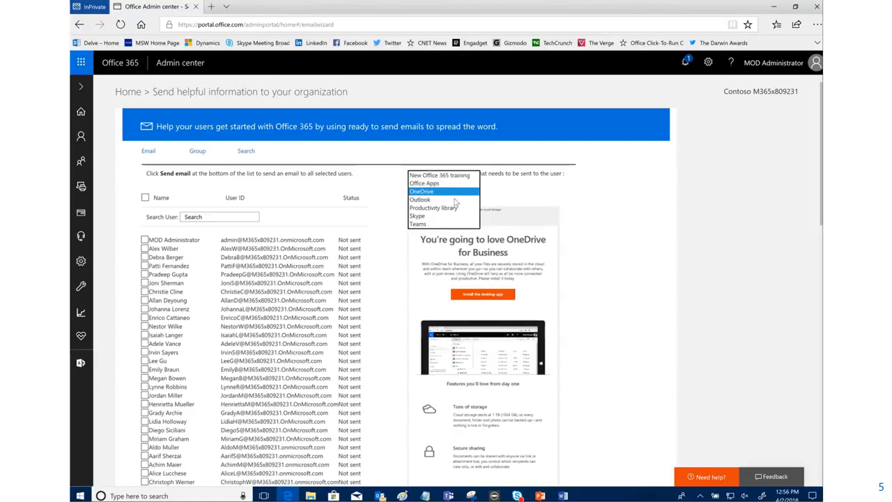
{"action": "left_click", "coordinate": [419, 199]}
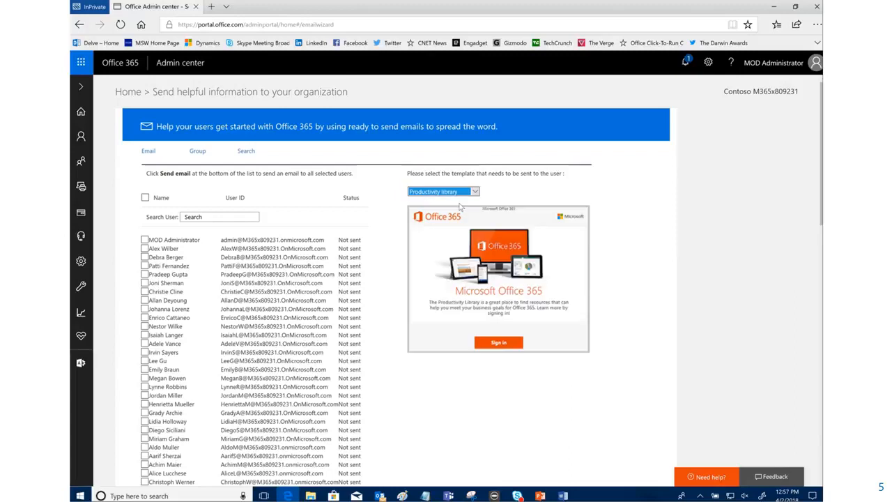
{"action": "mouse_move", "coordinate": [528, 350]}
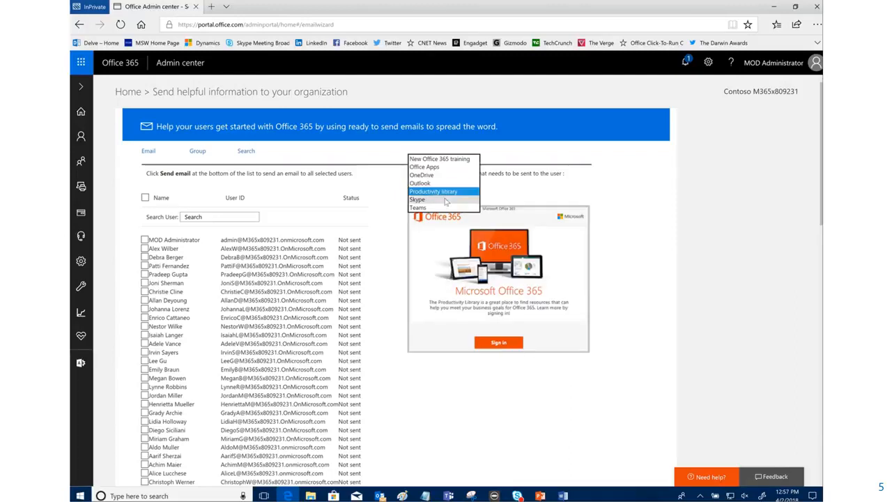
{"action": "left_click", "coordinate": [418, 200]}
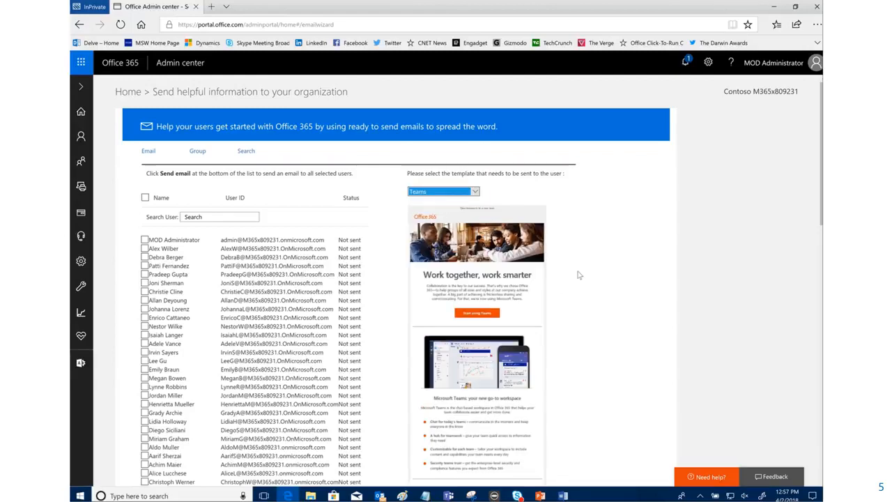
{"action": "mouse_move", "coordinate": [453, 205]}
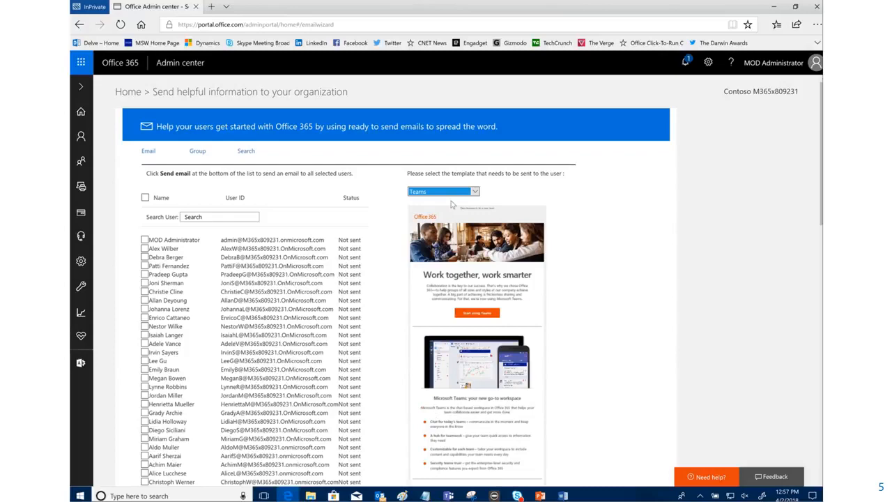
{"action": "mouse_move", "coordinate": [814, 223]}
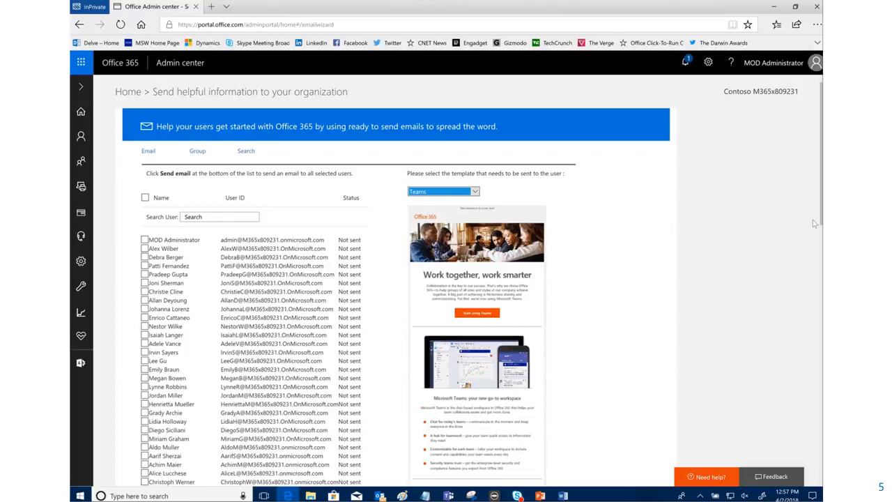
{"action": "scroll", "scroll_direction": "down", "scroll_amount": 3}
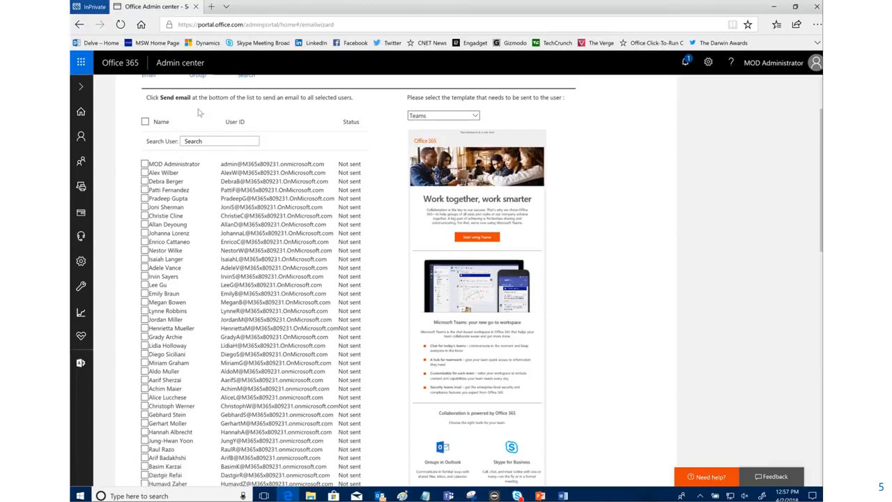
{"action": "left_click", "coordinate": [220, 141]}
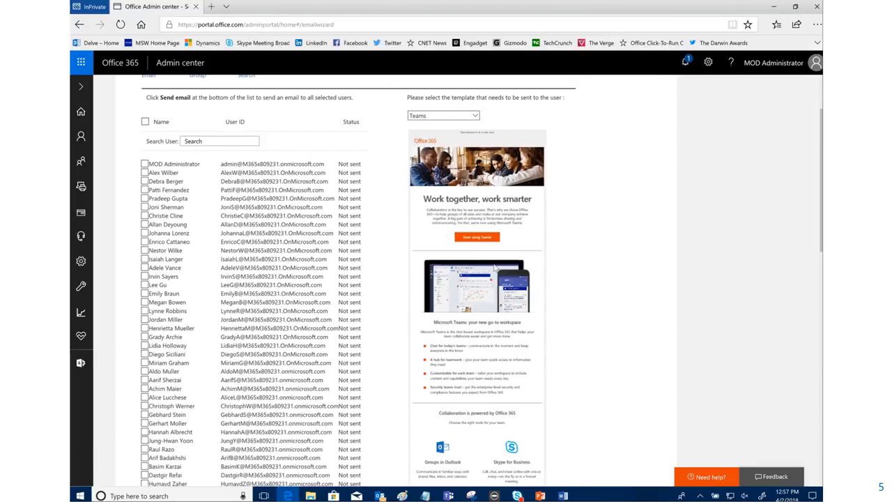
- Tick the Name header checkbox to select all users, checking the Send email button below
{"action": "left_click", "coordinate": [145, 121]}
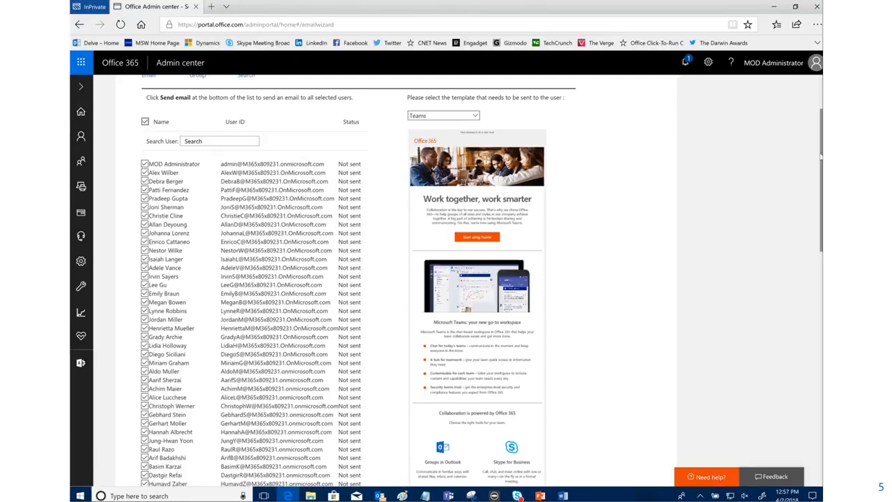
{"action": "scroll", "scroll_direction": "down", "scroll_amount": 3}
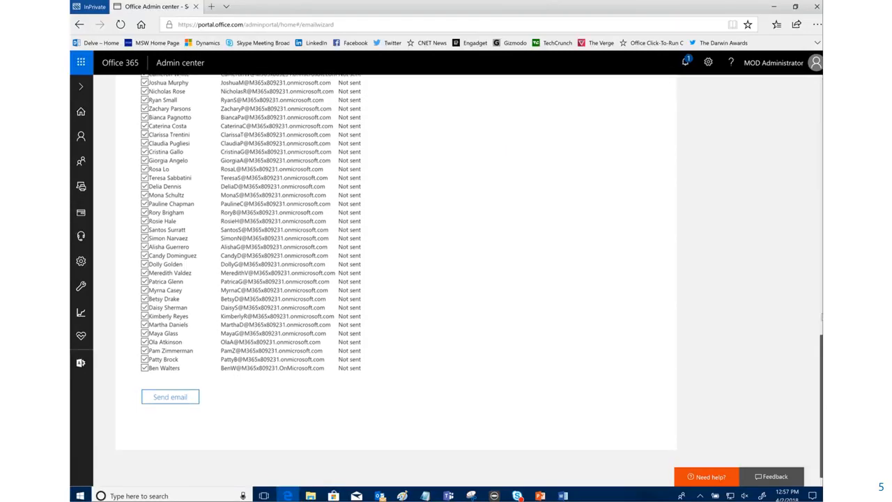
{"action": "scroll", "scroll_direction": "up", "scroll_amount": 3}
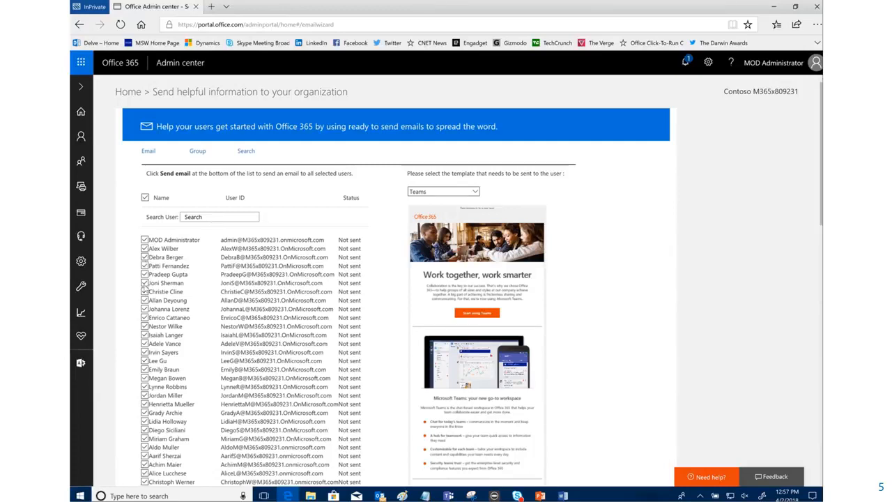
{"action": "mouse_move", "coordinate": [447, 199]}
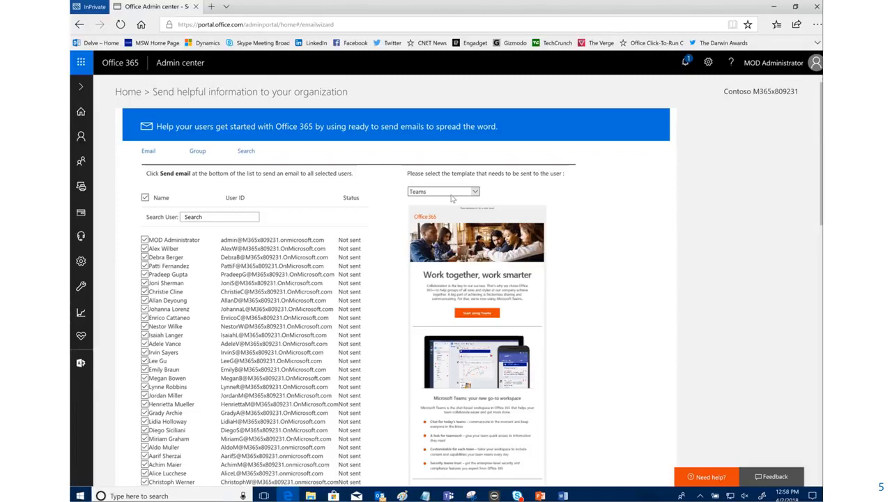
- Return Home, reopen the Help users get started wizard, and select the Skype template
{"action": "left_click", "coordinate": [443, 191]}
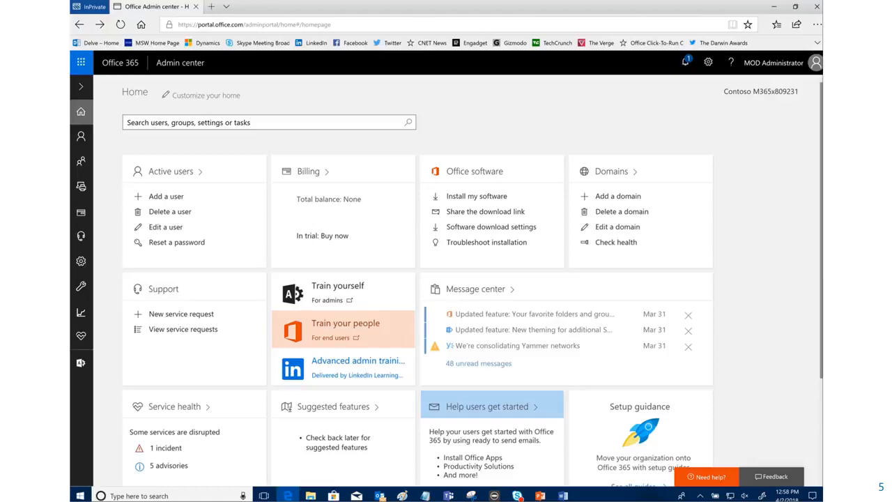
{"action": "scroll", "scroll_direction": "down", "scroll_amount": 3}
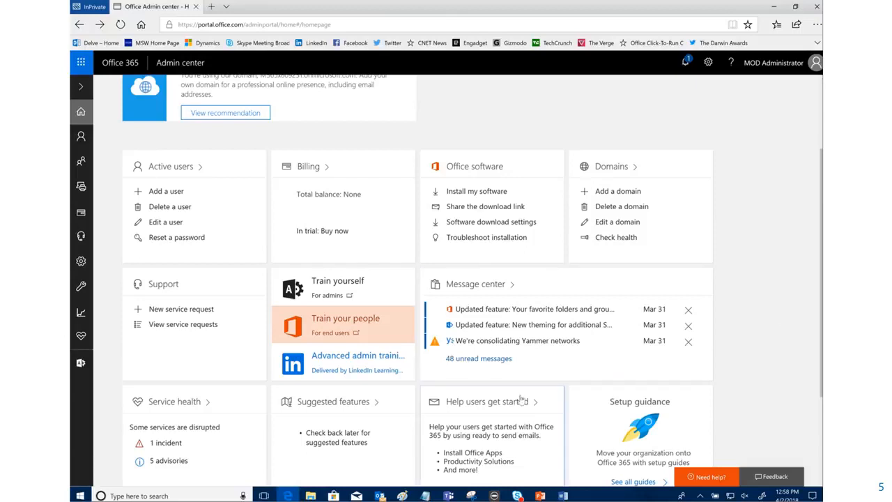
{"action": "left_click", "coordinate": [485, 400]}
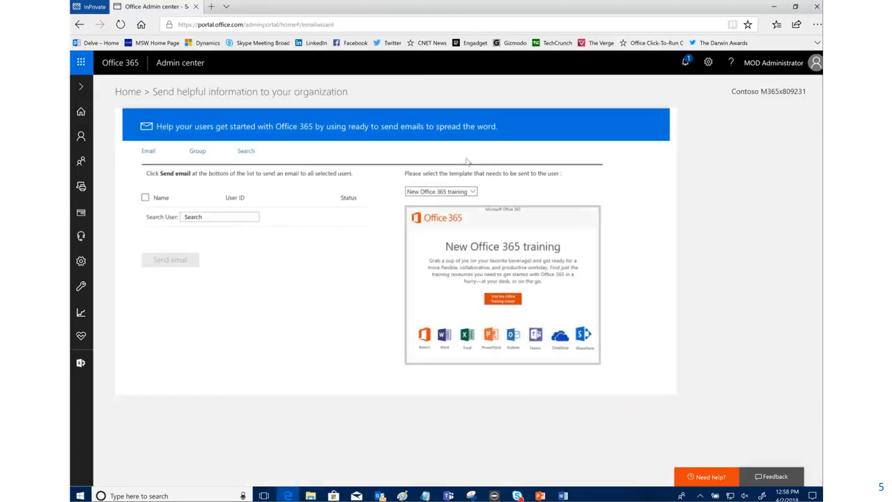
{"action": "left_click", "coordinate": [440, 191]}
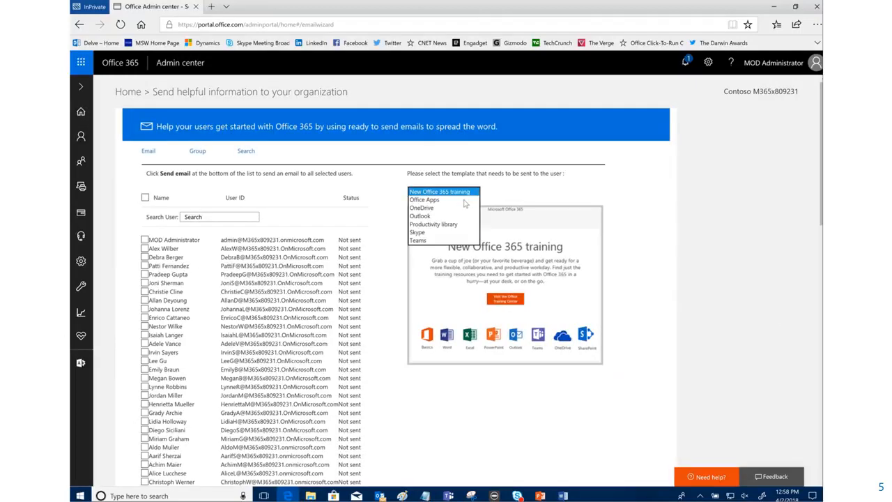
{"action": "left_click", "coordinate": [418, 226]}
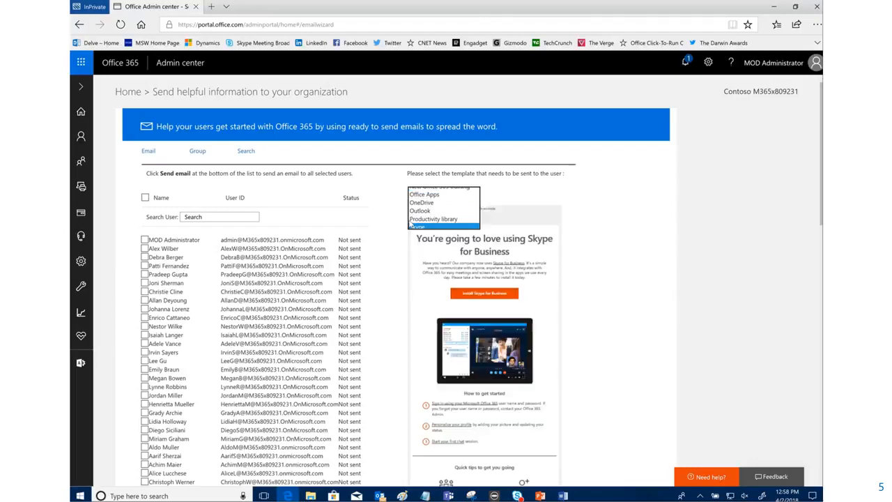
{"action": "left_click", "coordinate": [441, 226]}
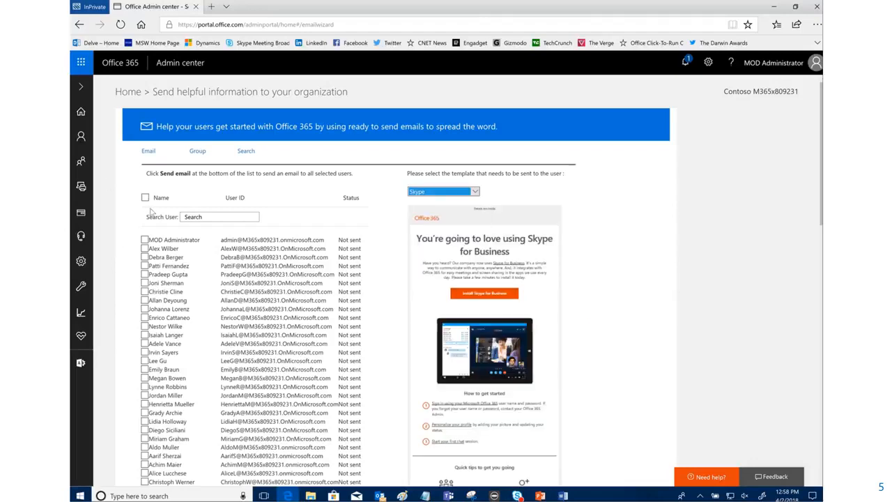
{"action": "mouse_move", "coordinate": [622, 307]}
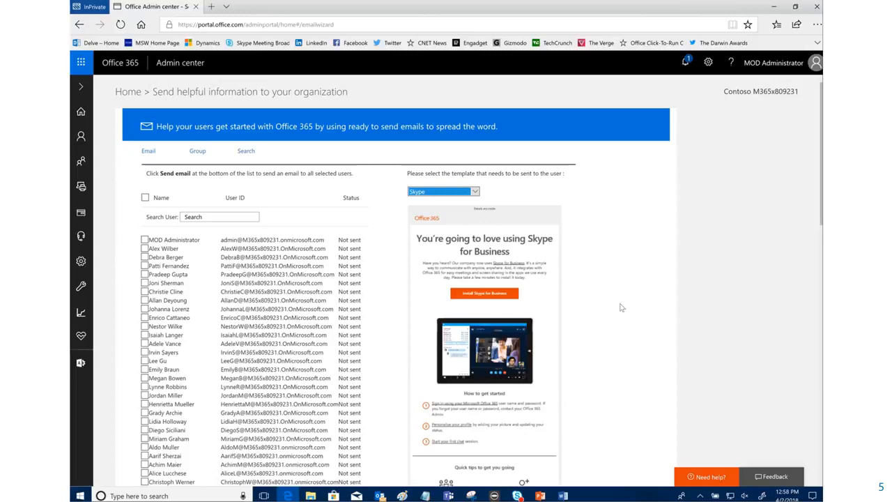